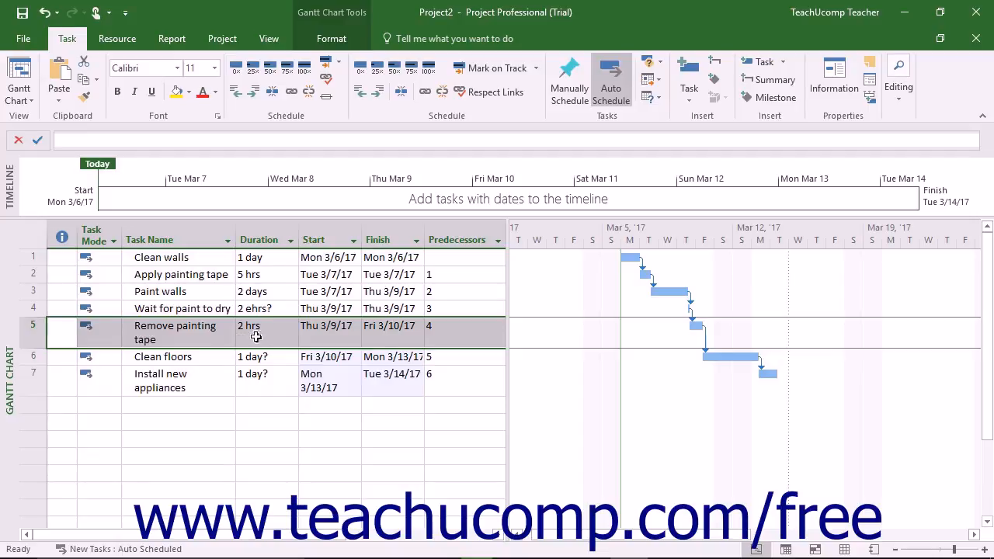
mouse_move(224, 351)
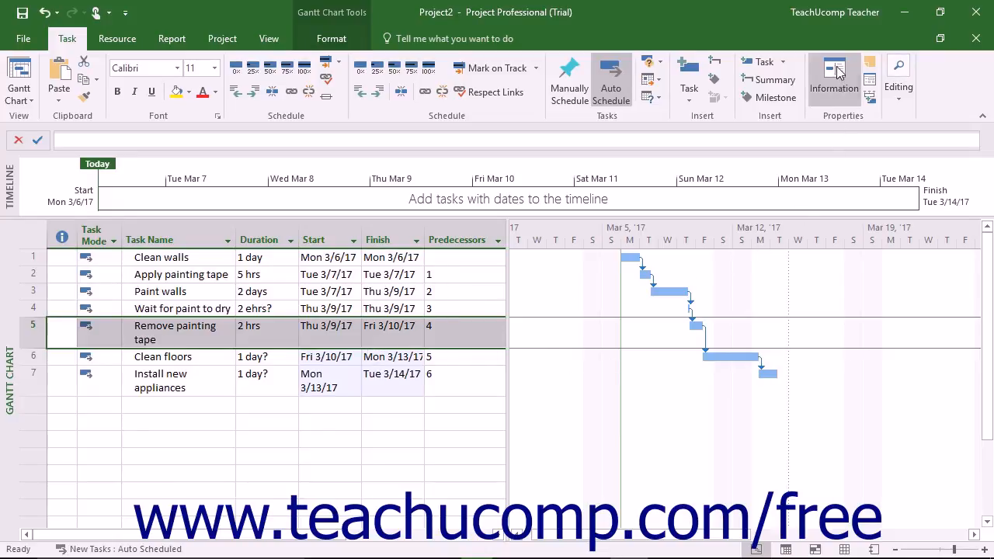
Show the Task Information details for 'Remove painting tape' (0% complete, priority 500)
click(834, 75)
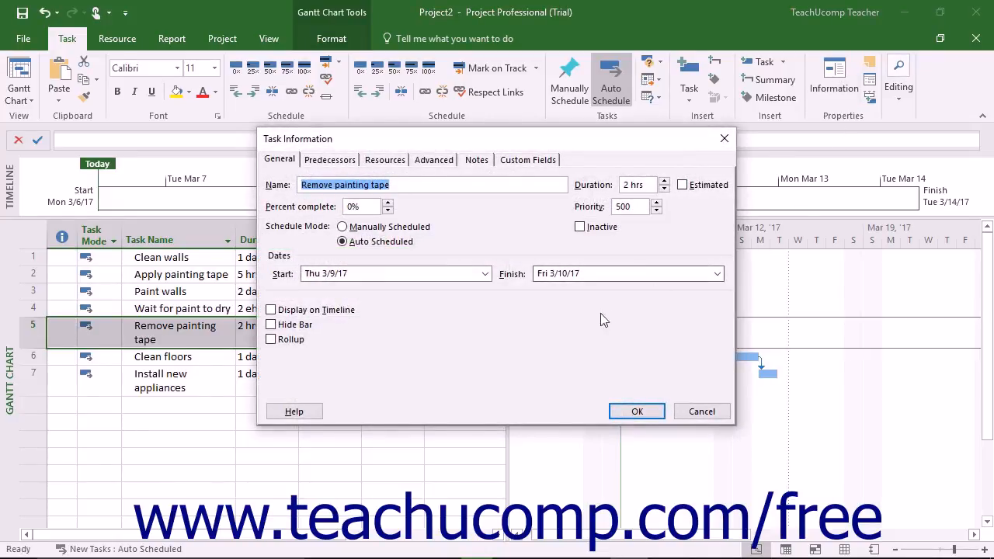
mouse_move(518, 392)
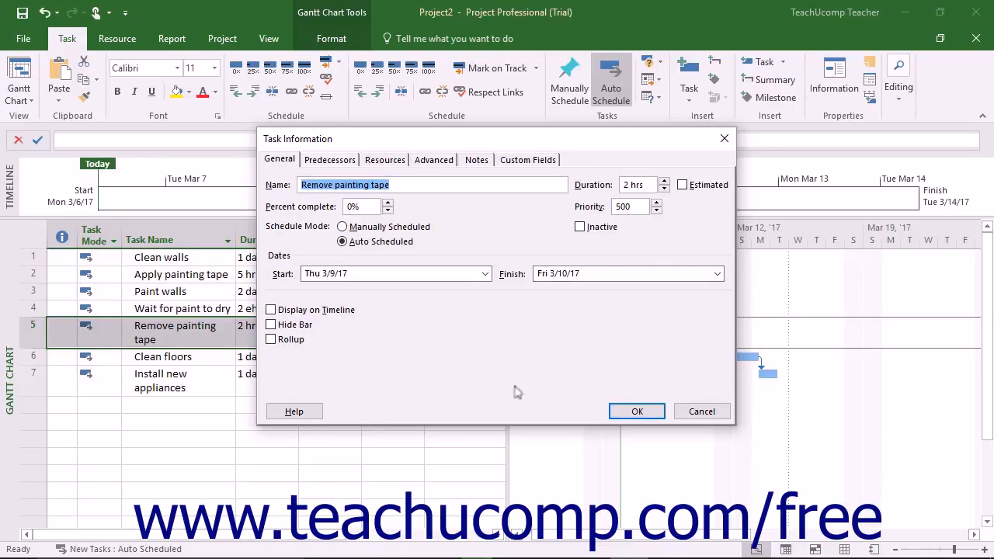
mouse_move(453, 172)
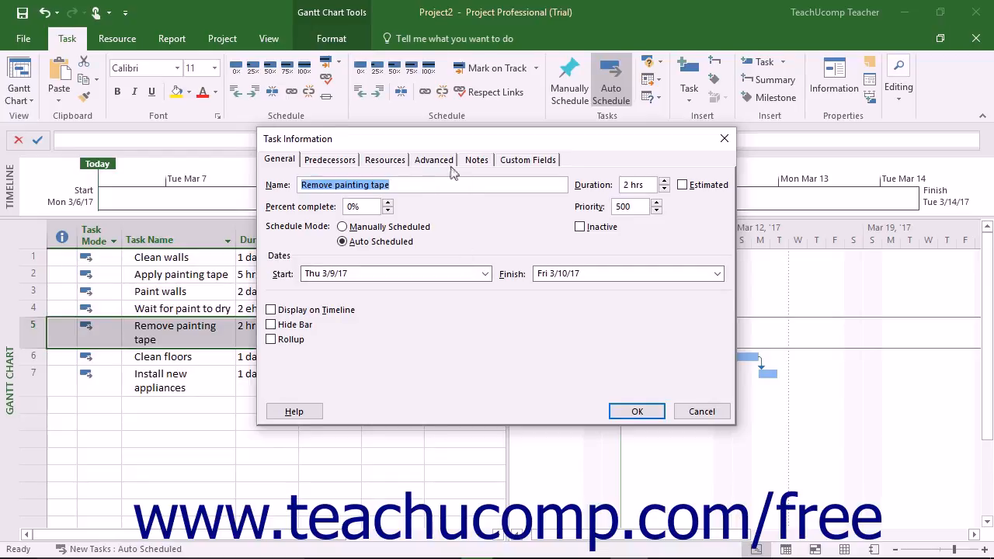
Mark 'Remove painting tape' as a milestone in Advanced settings, then select empty row 8
click(433, 159)
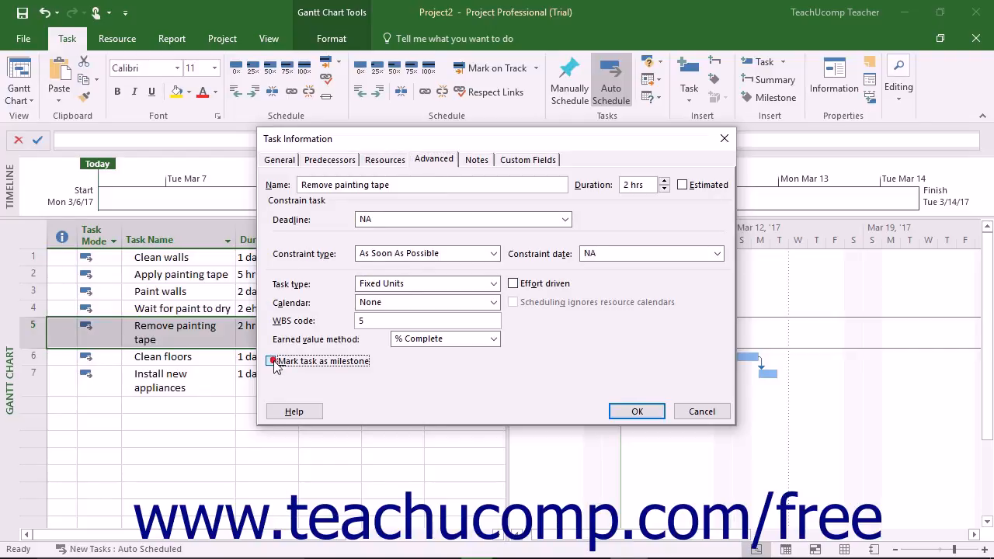
click(274, 360)
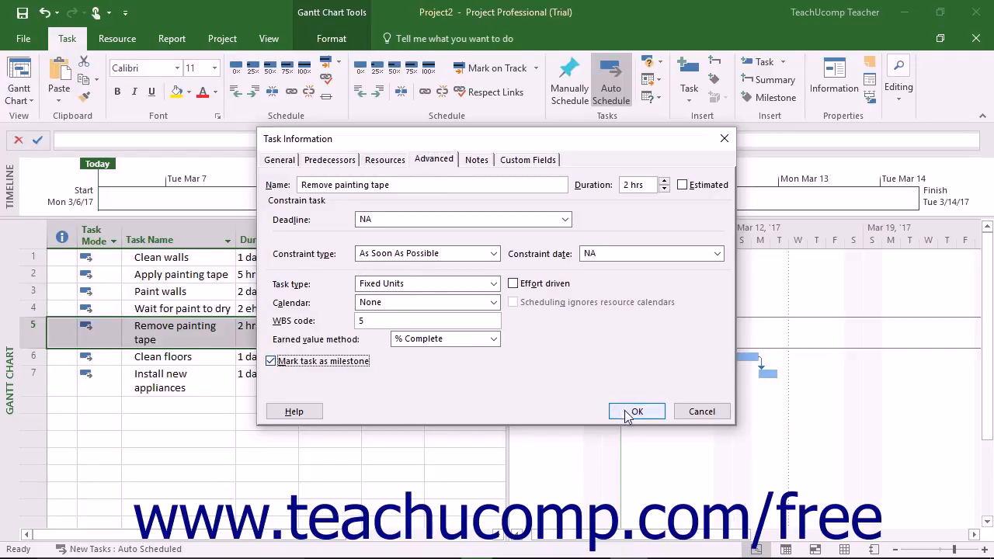
click(637, 410)
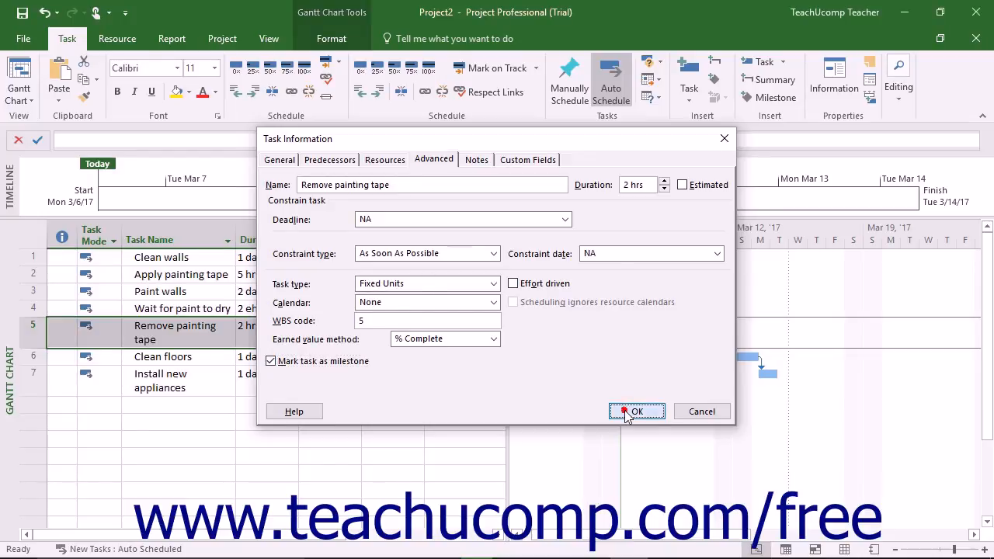
click(637, 410)
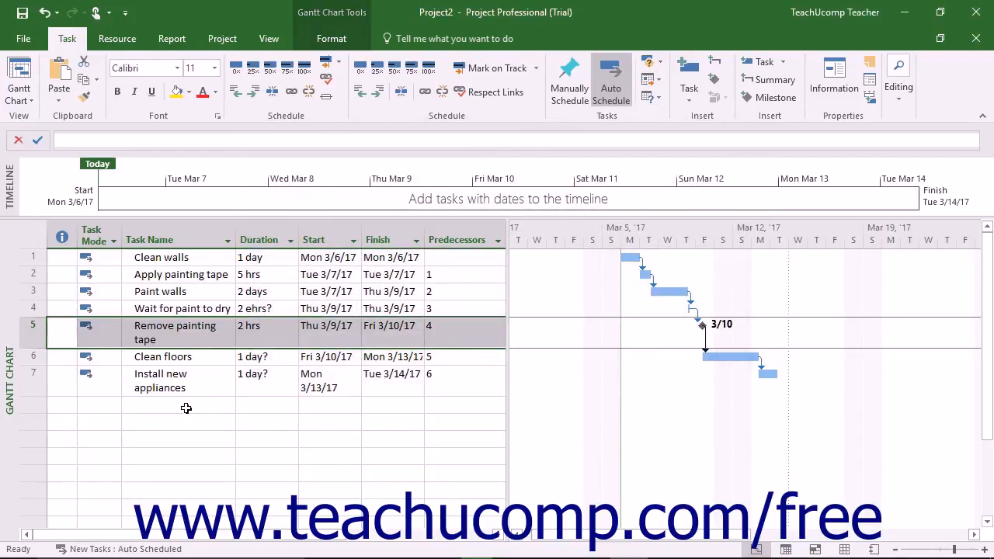
click(177, 406)
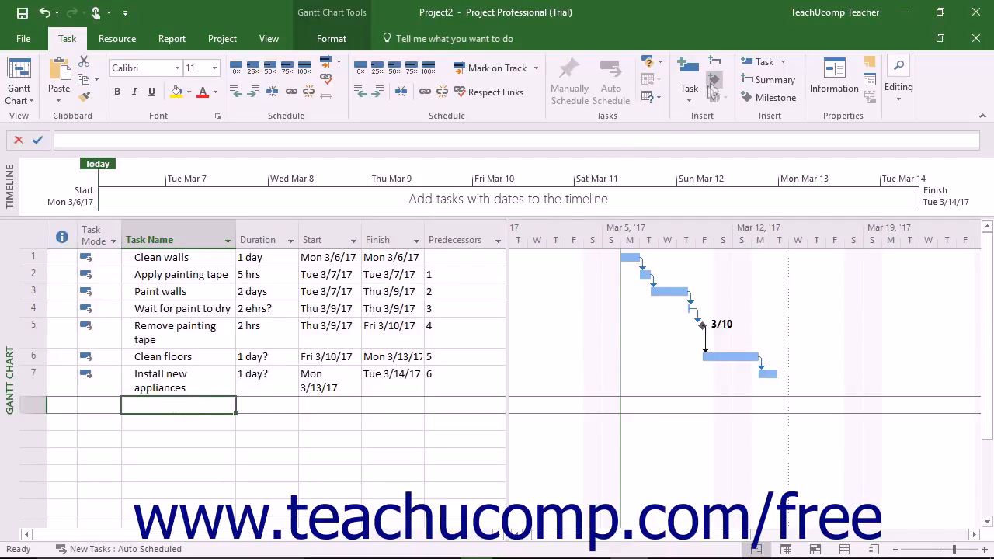
mouse_move(714, 84)
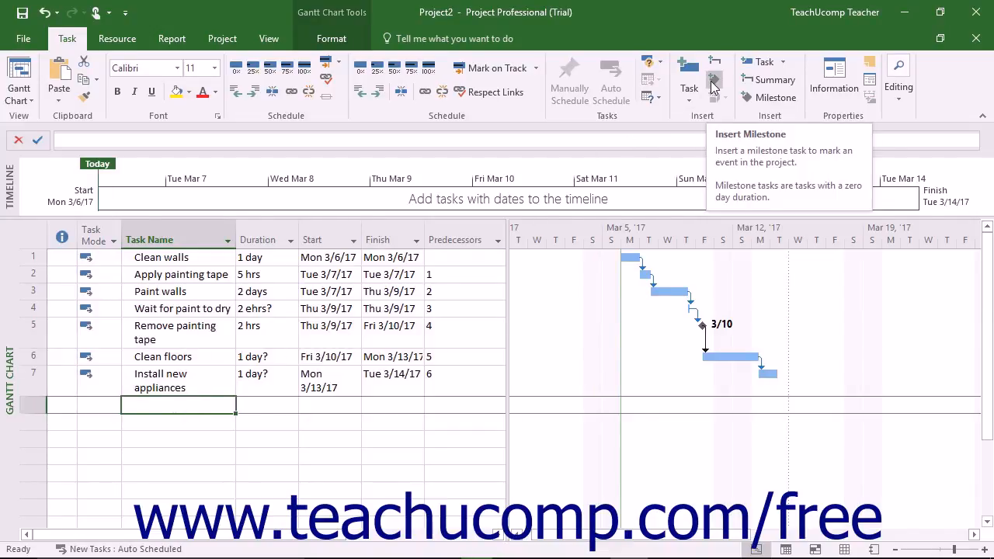
Insert a zero-day milestone in row 8 and name it 'Finish kitchen'
click(712, 80)
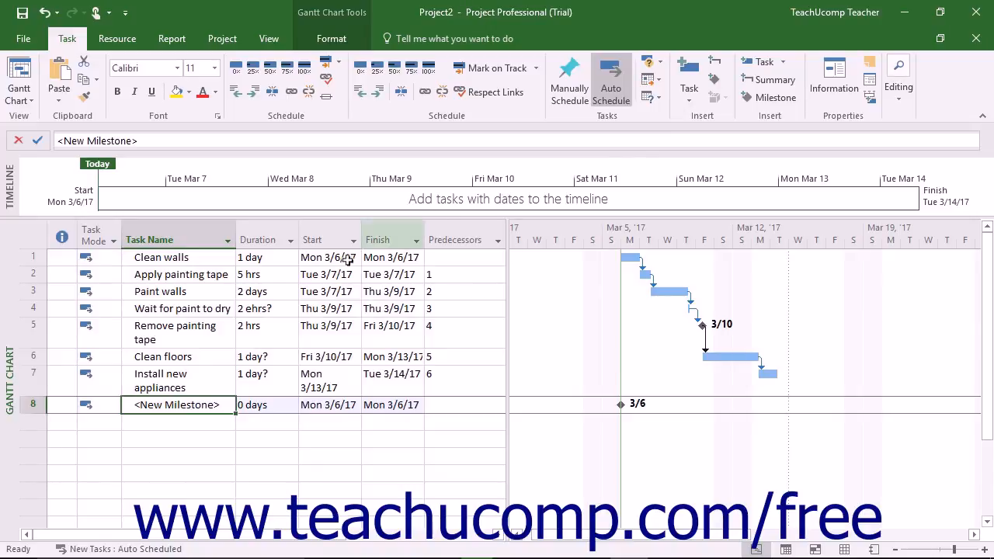
mouse_move(195, 388)
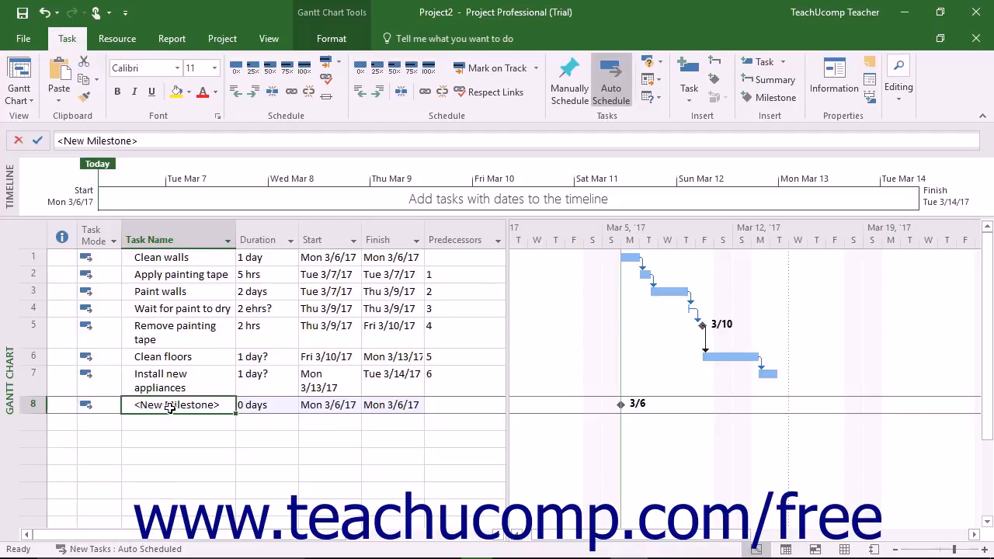
text(Finish kitchen)
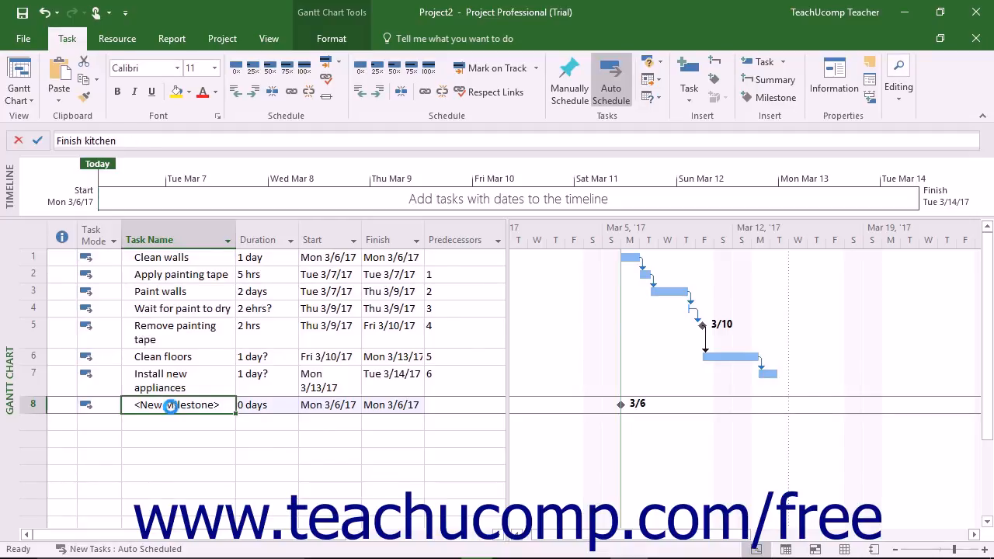
text(Finish kitchen)
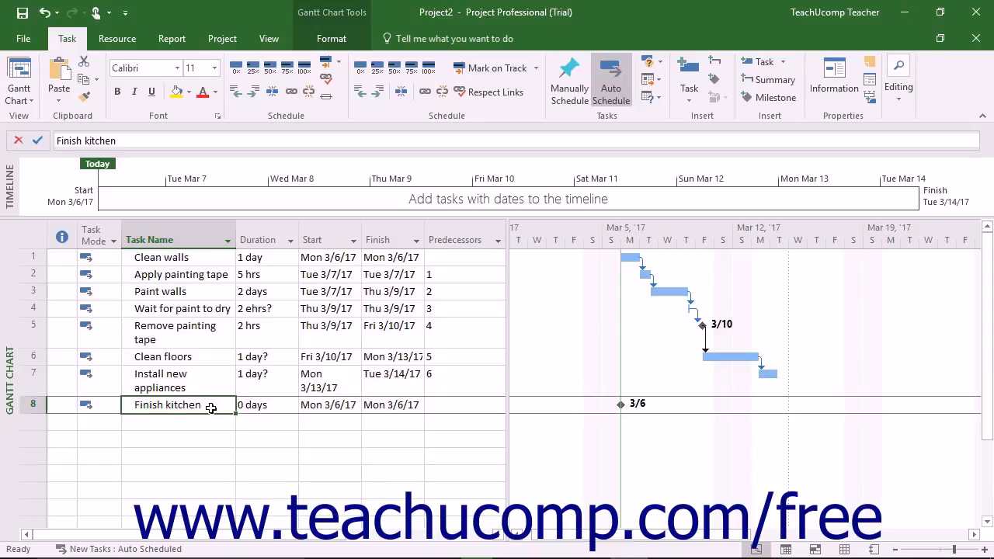